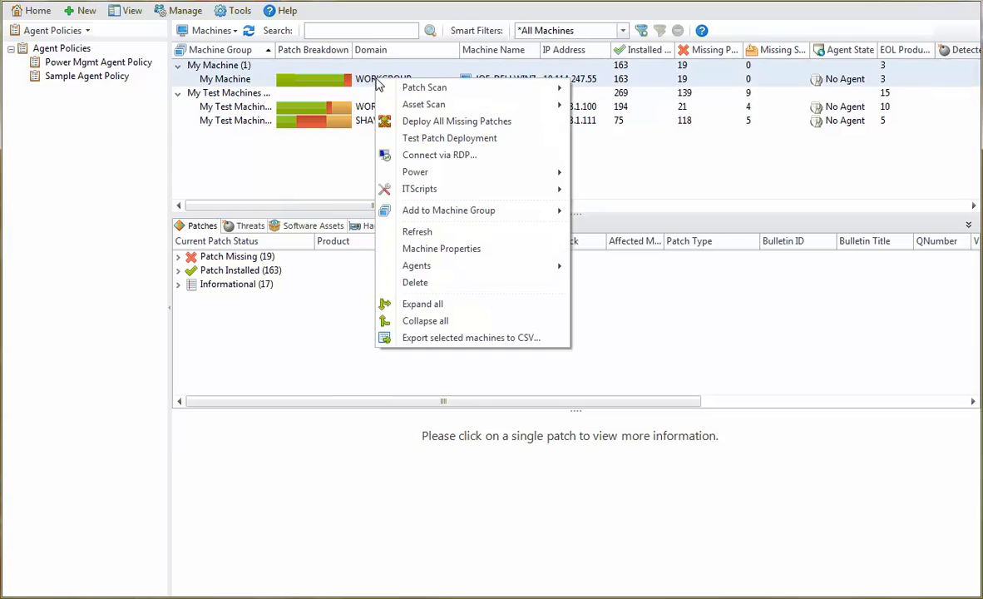
mouse_move(457, 265)
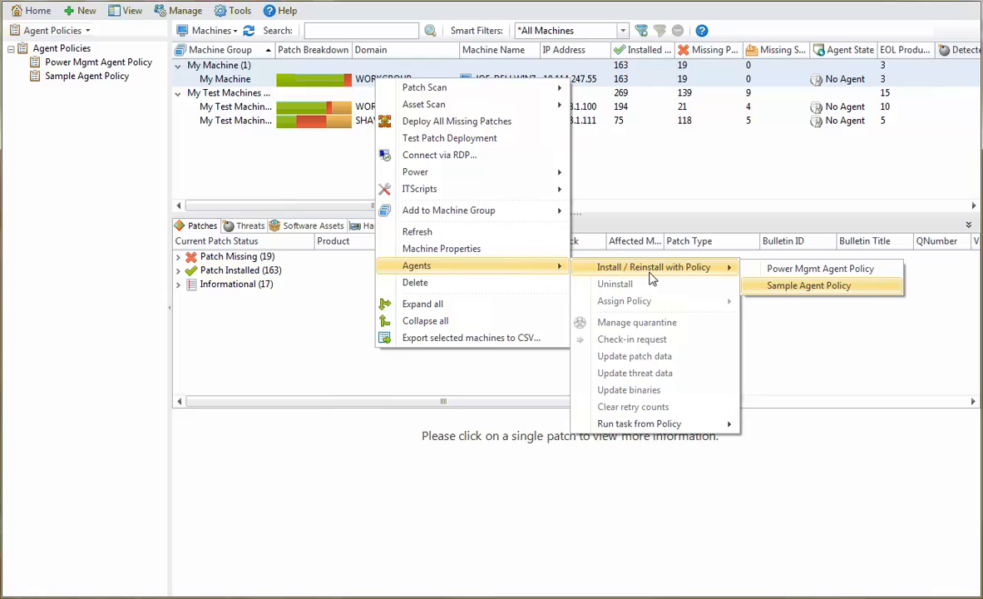
- Install an agent on JOE-DELLWIN7 (My Machine) using the Sample Agent Policy
click(810, 285)
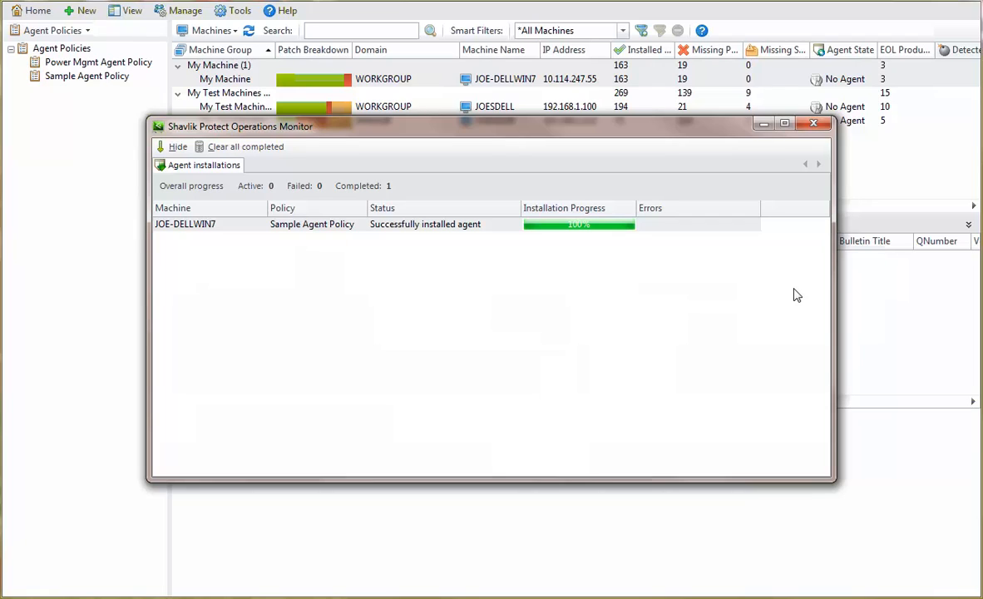
mouse_move(811, 239)
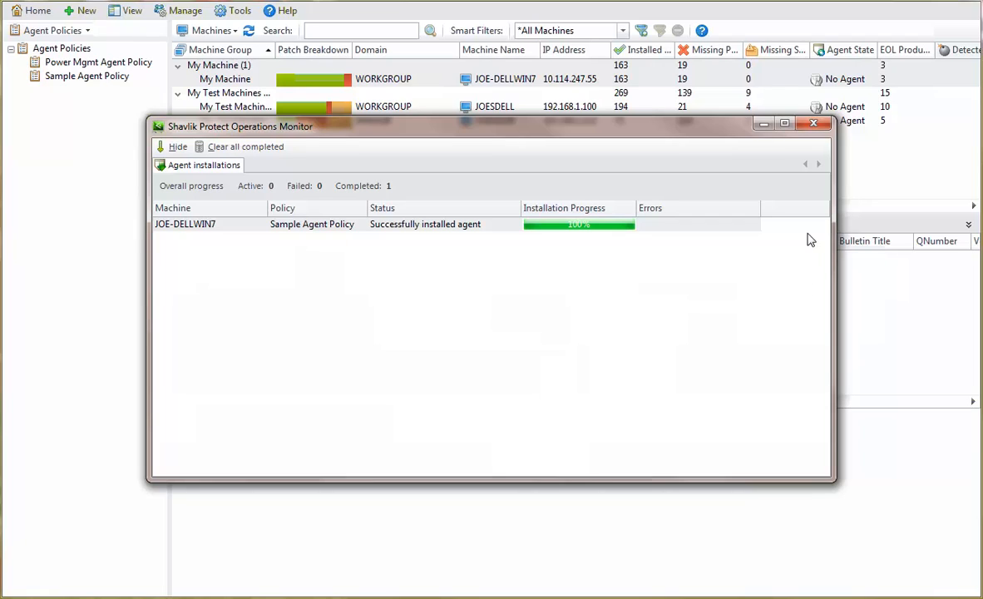
- Close the installation Operations Monitor and refresh the status of all machines
click(813, 123)
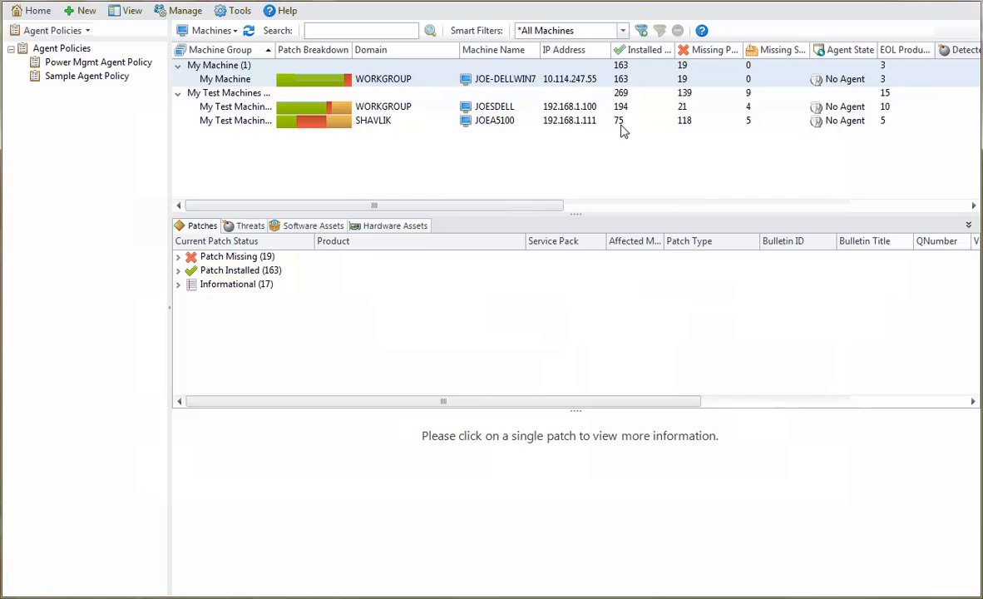
mouse_move(249, 31)
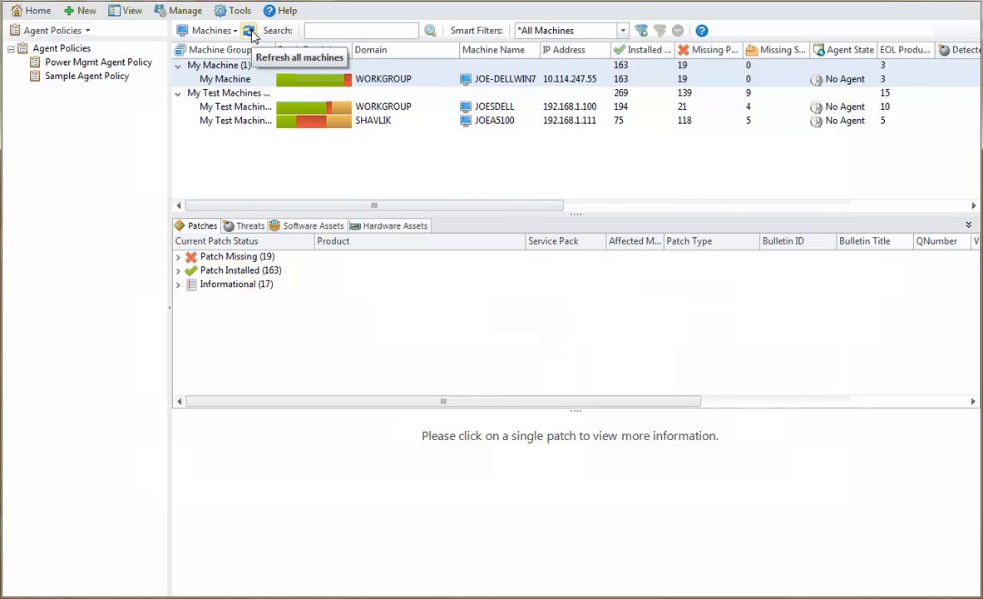
click(249, 31)
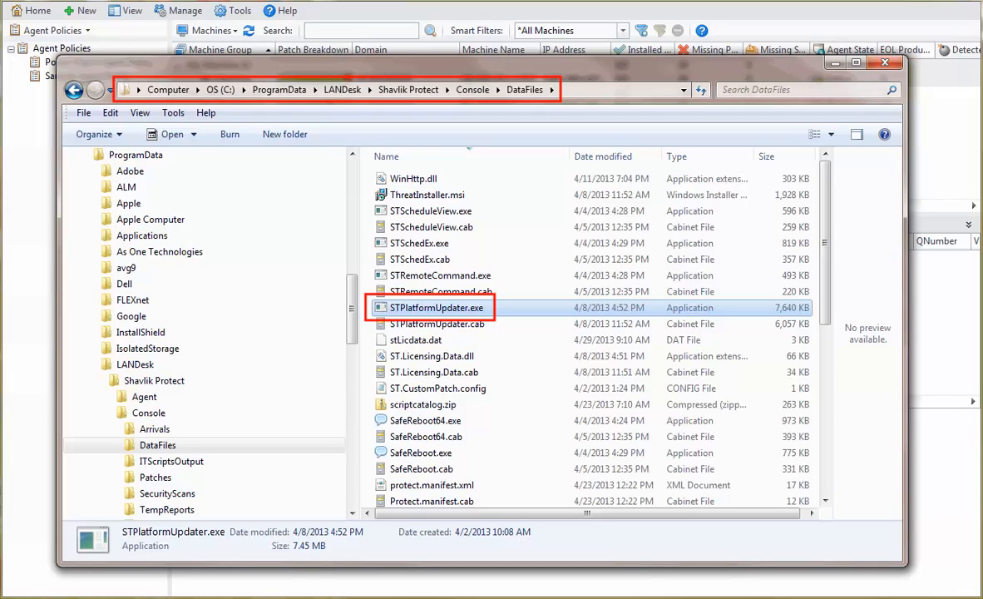
- Run STPlatformUpdater.exe from the Console DataFiles folder
click(437, 308)
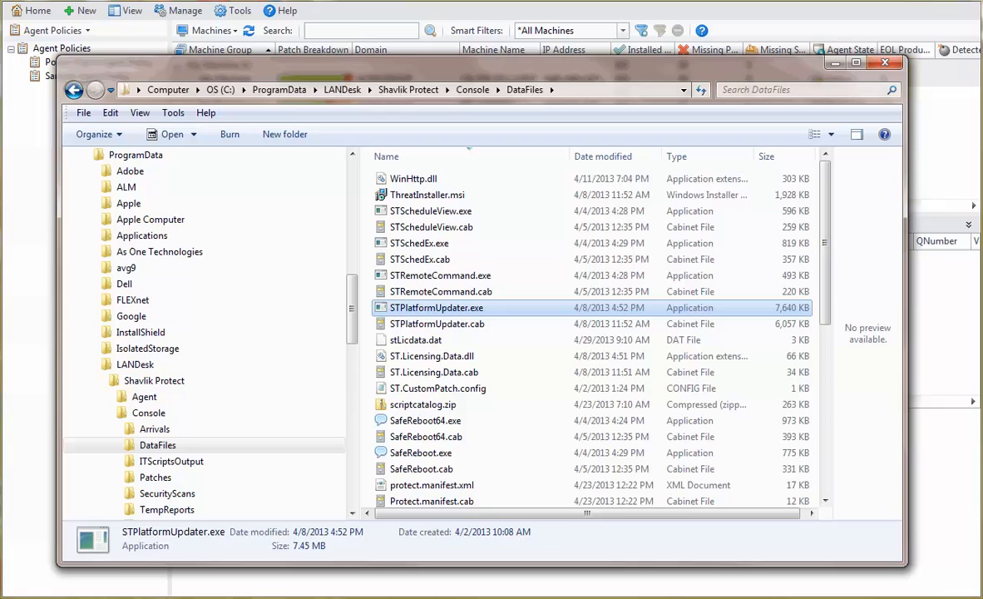
mouse_move(436, 307)
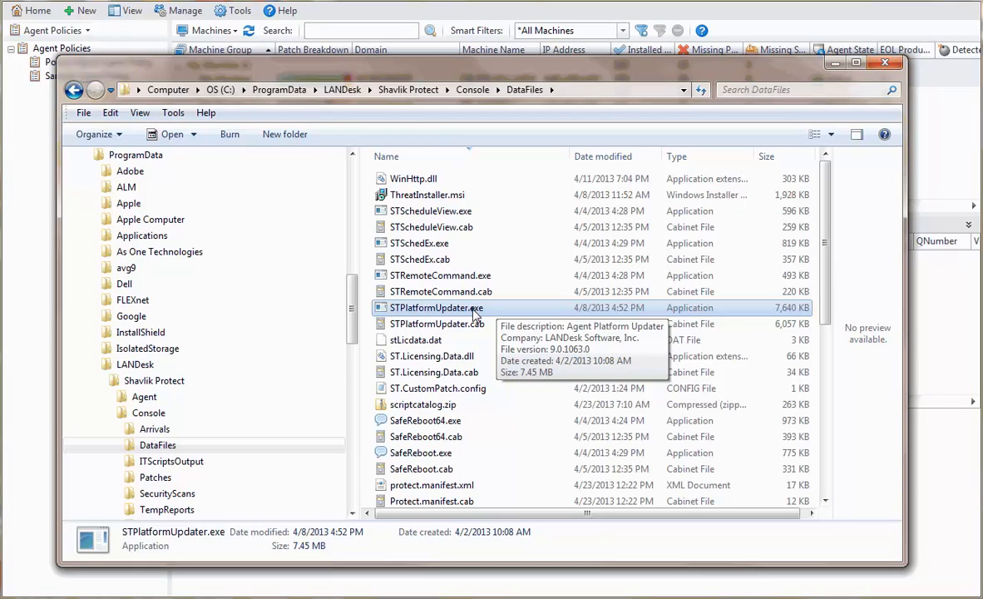
double_click(436, 307)
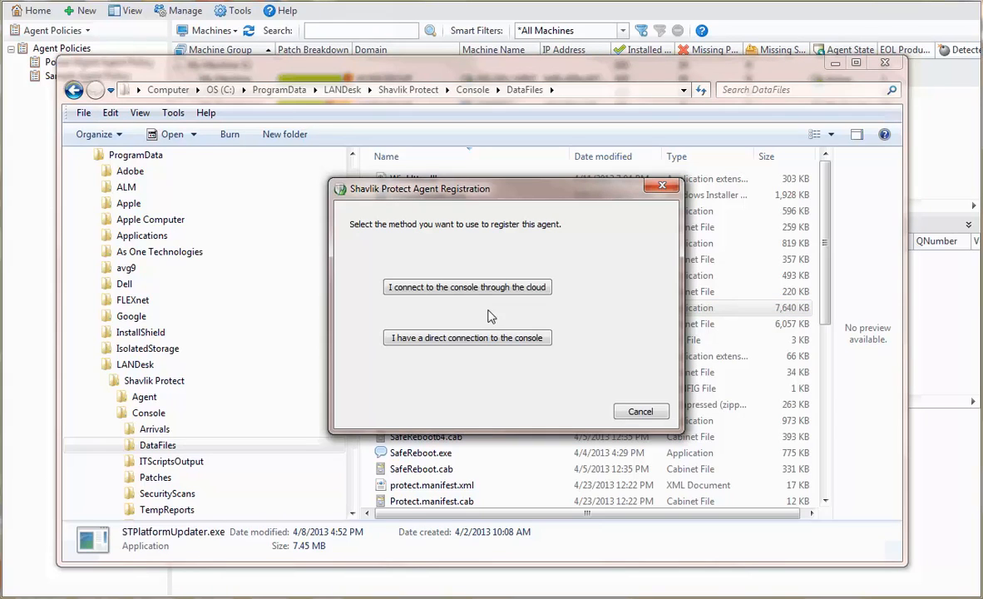
mouse_move(542, 409)
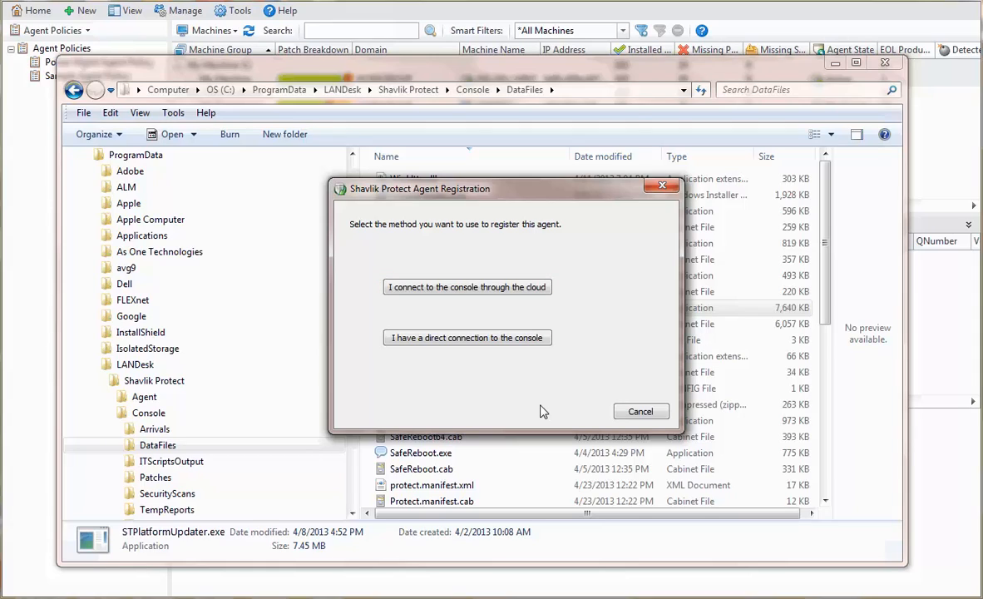
- Choose 'I have a direct connection to the console' as the registration method
click(468, 338)
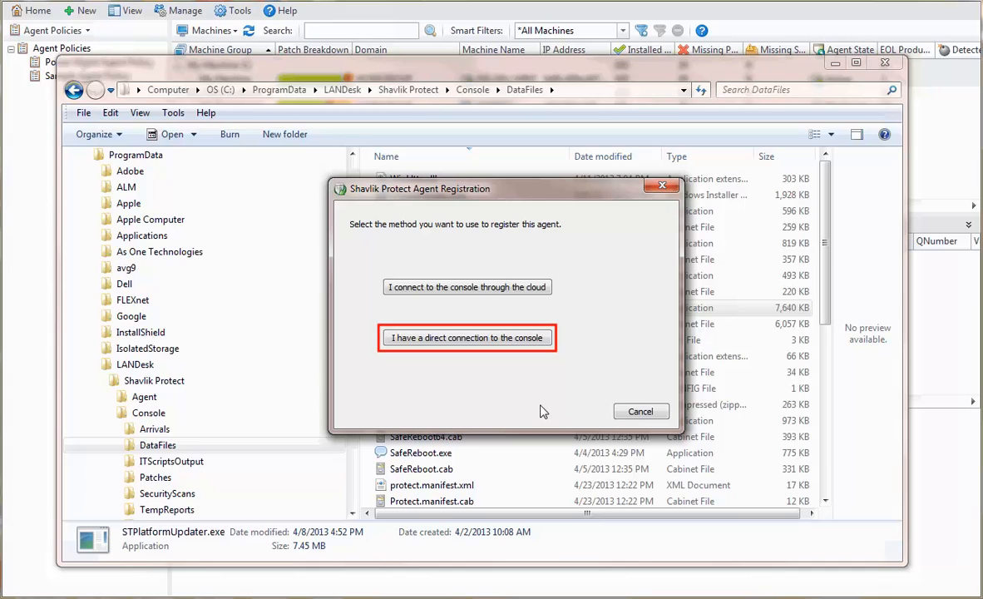
mouse_move(458, 373)
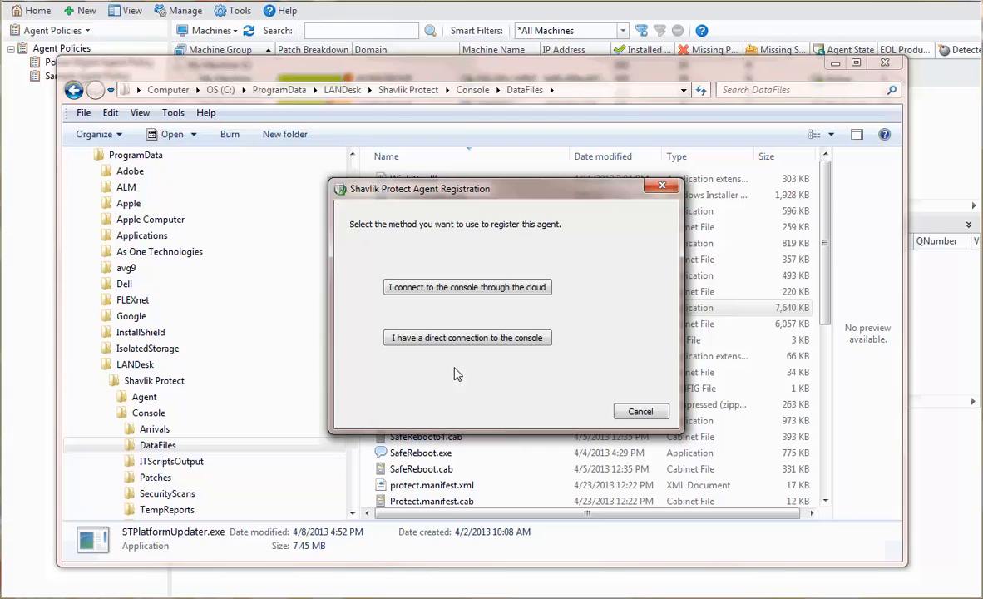
click(468, 337)
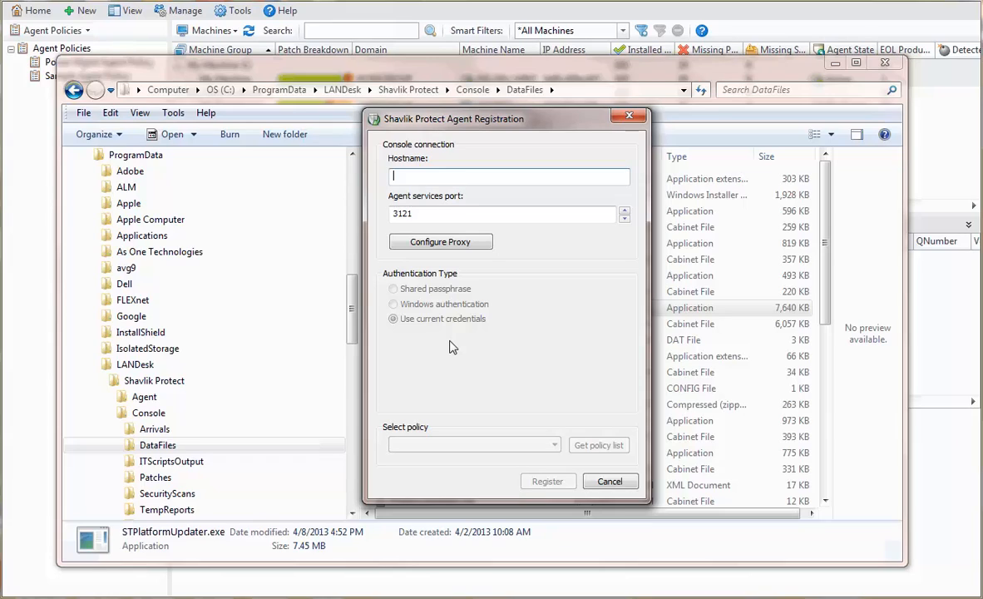
- Register the agent with console 10.114.247.55, selecting Sample Agent Policy from the fetched policies
click(508, 176)
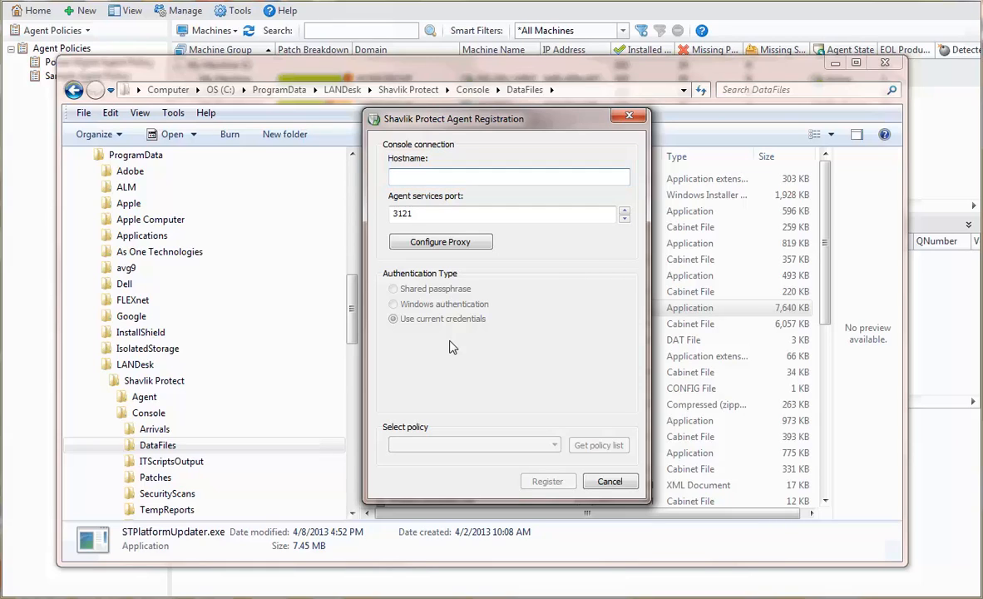
text(10.114.247.55)
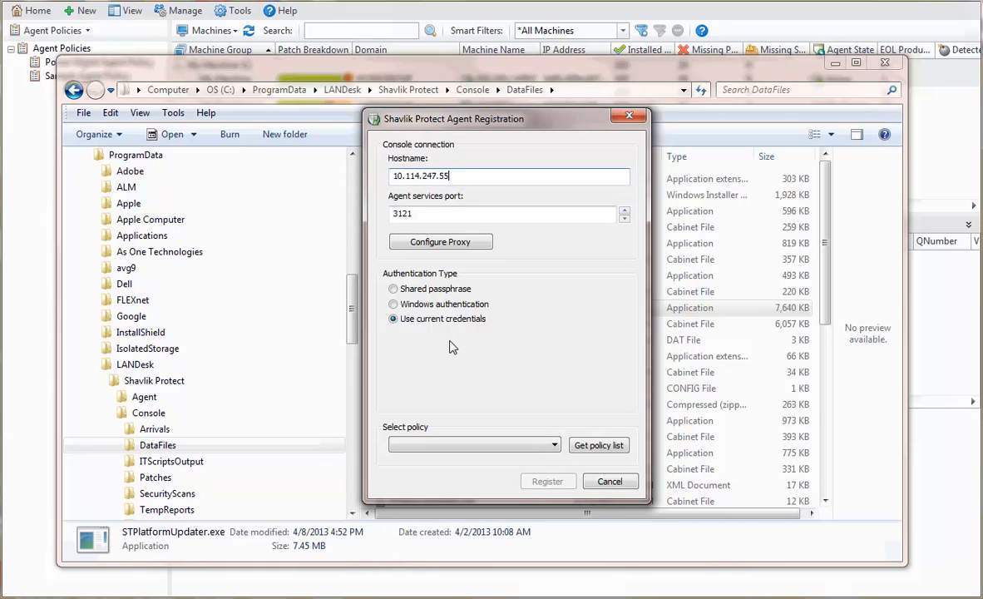
click(503, 214)
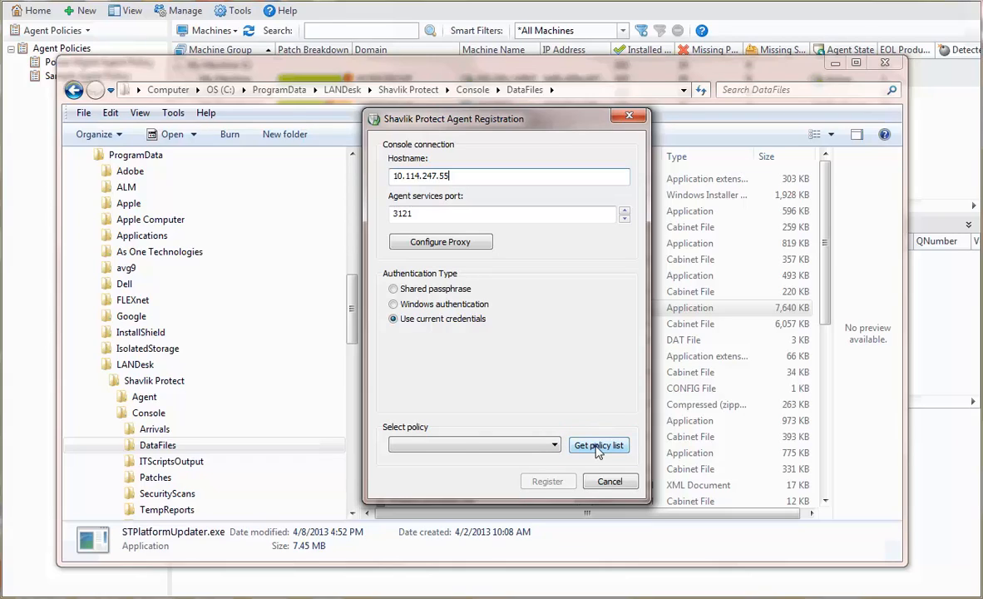
click(598, 445)
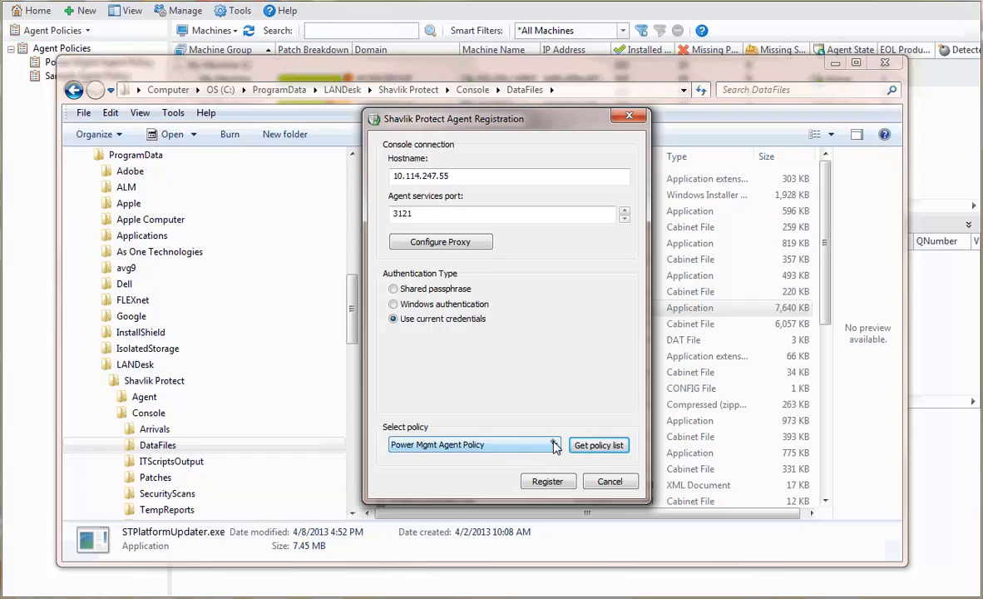
click(555, 444)
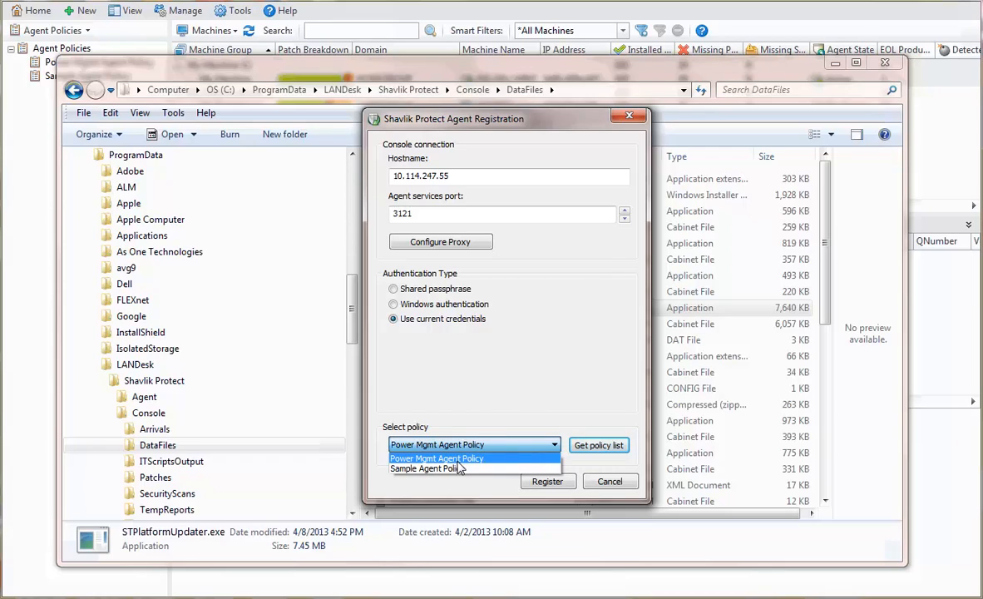
click(425, 468)
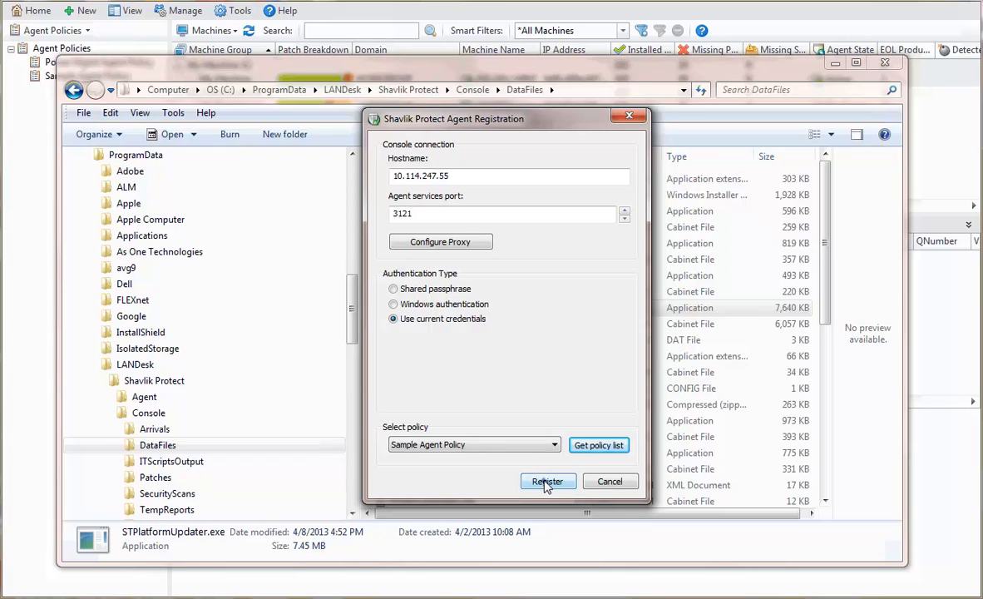
click(609, 481)
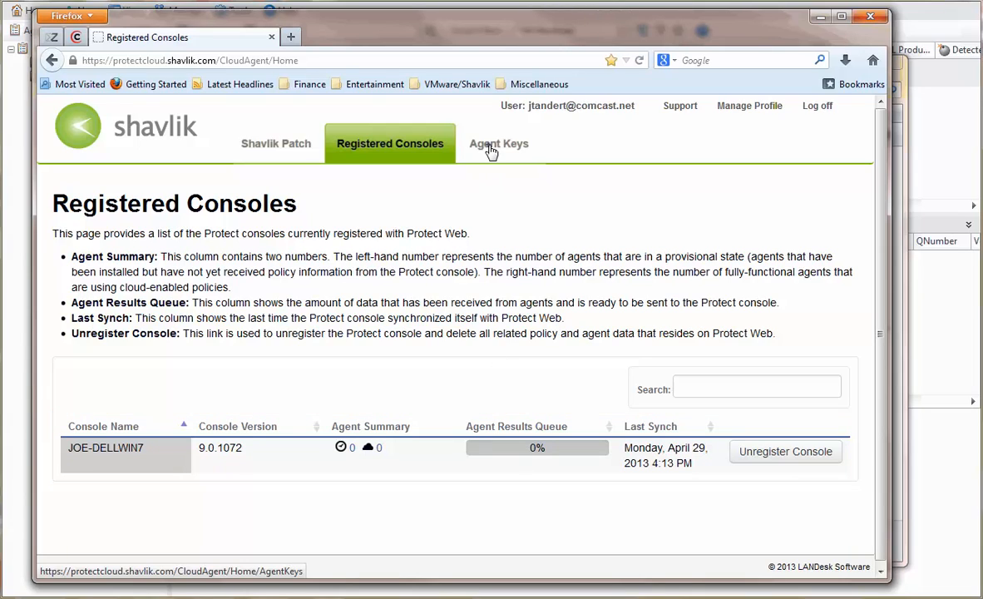
- Begin a new agent key from the Agent Keys page
click(499, 143)
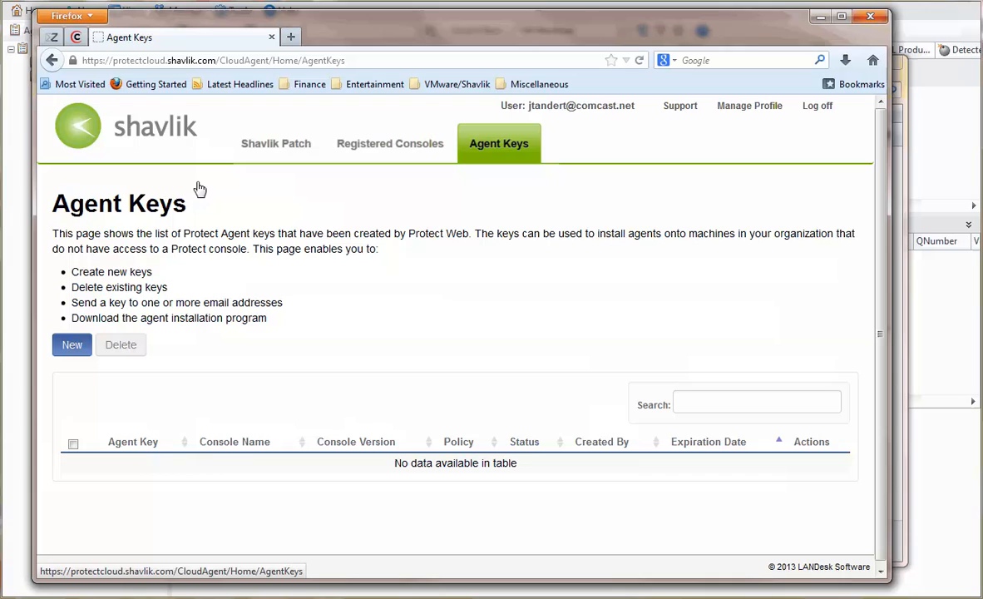
click(71, 344)
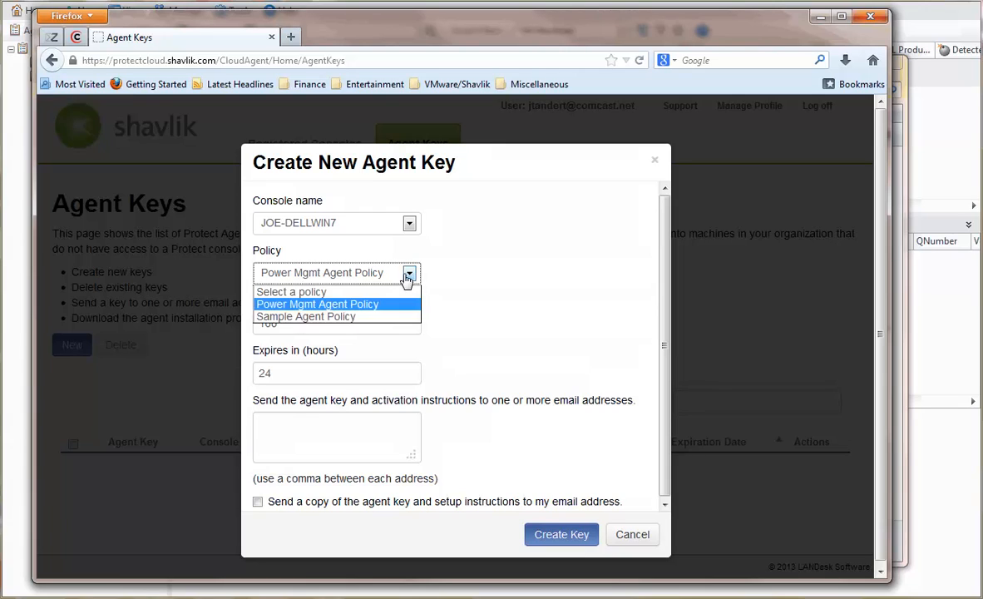
- Create a Sample Agent Policy key emailed to joe.an, with a copy to myself
click(306, 316)
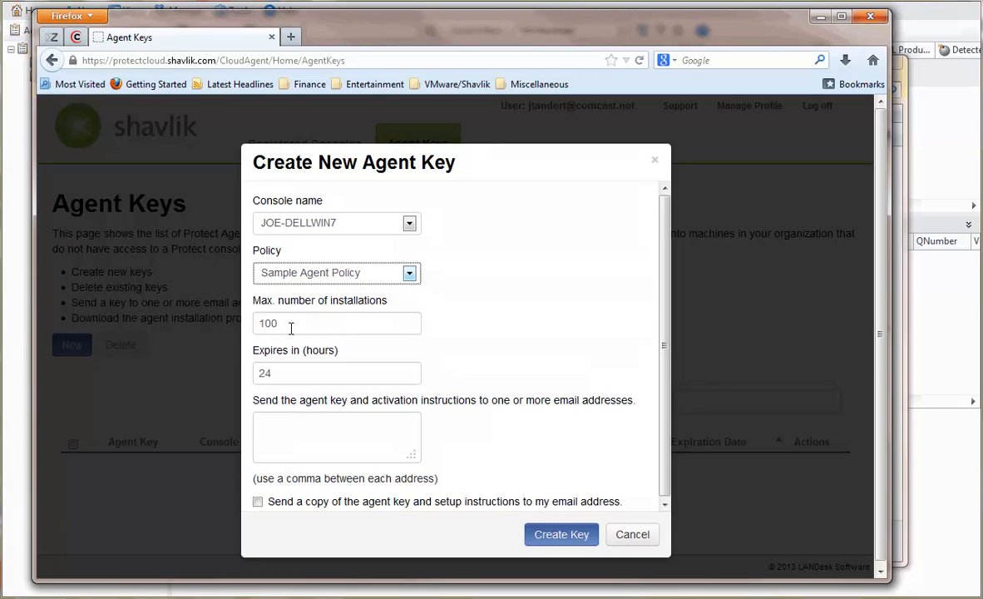
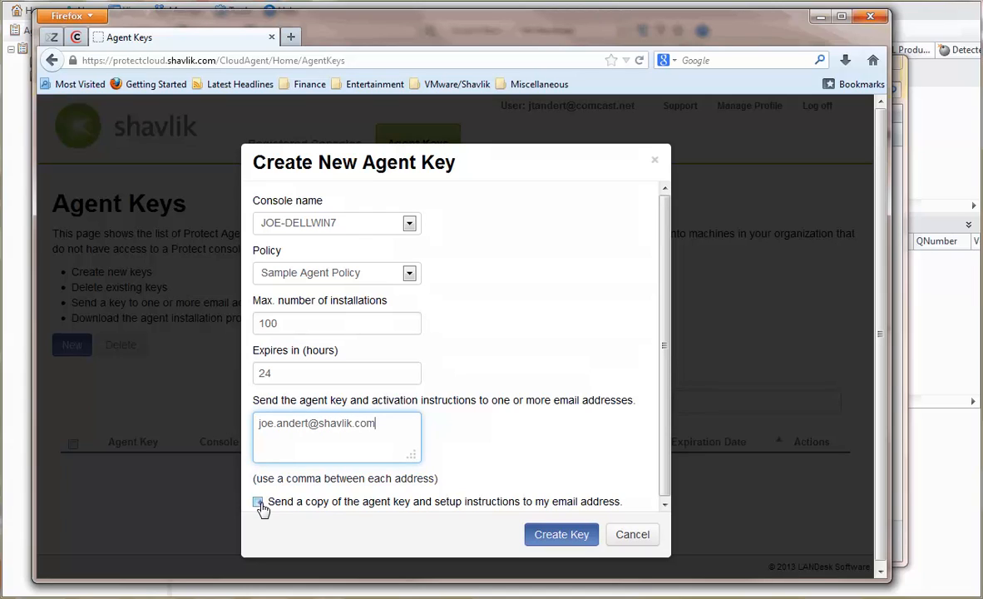
click(259, 501)
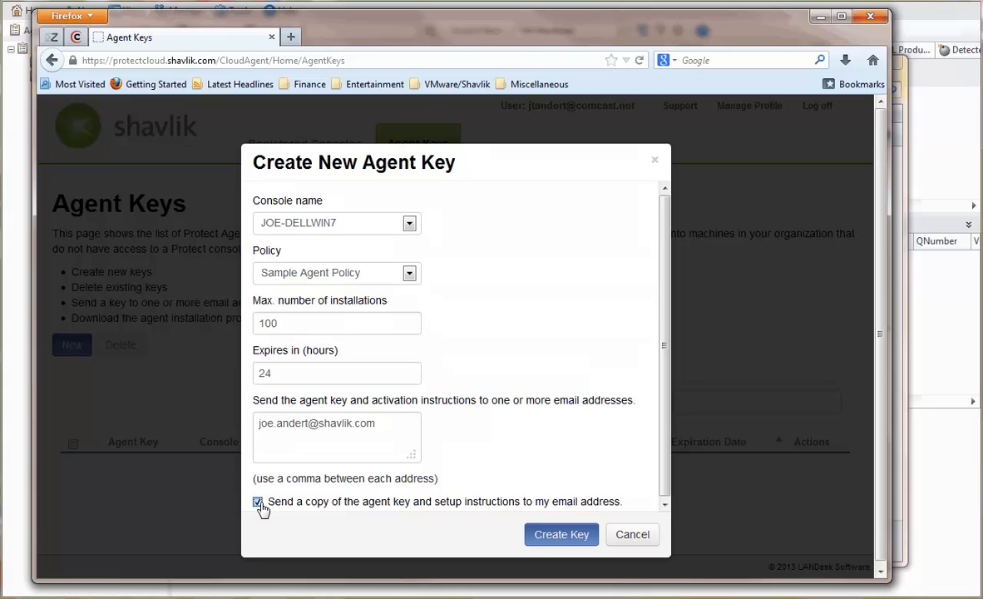
mouse_move(277, 511)
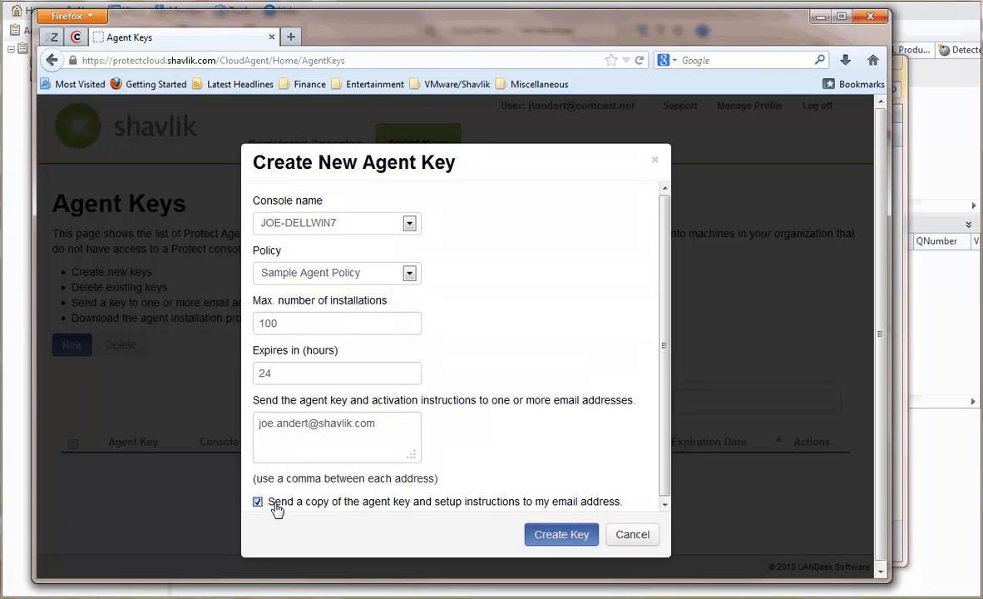
click(561, 534)
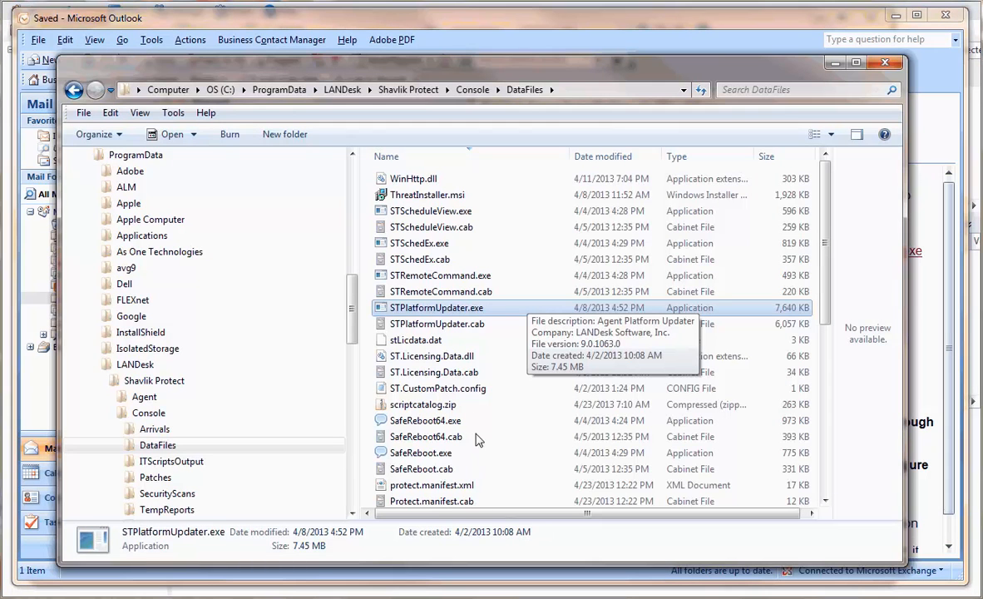
- Relaunch STPlatformUpdater.exe and choose 'I connect to the console through the cloud'
double_click(437, 307)
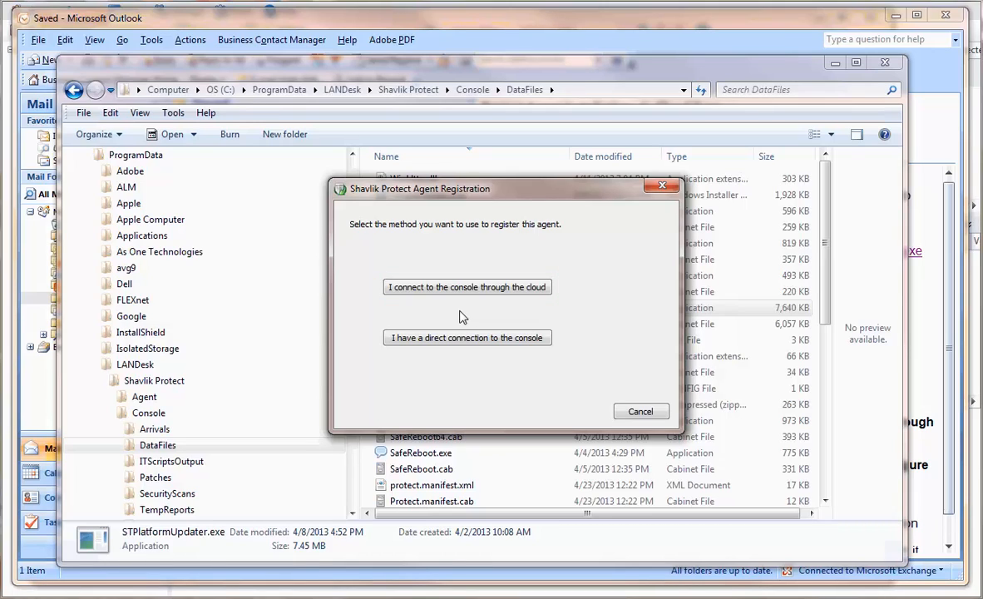
click(467, 286)
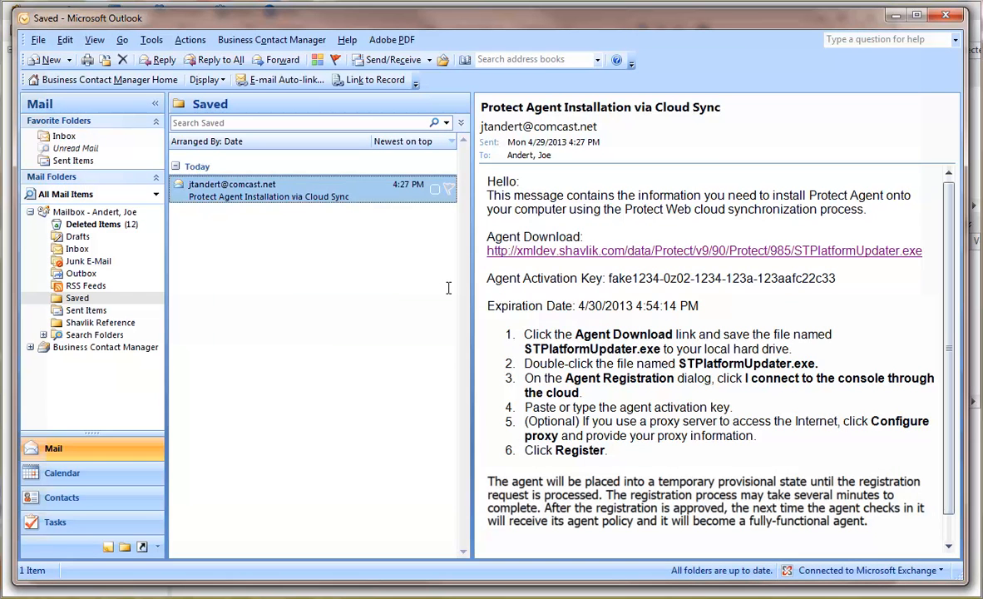
mouse_move(609, 281)
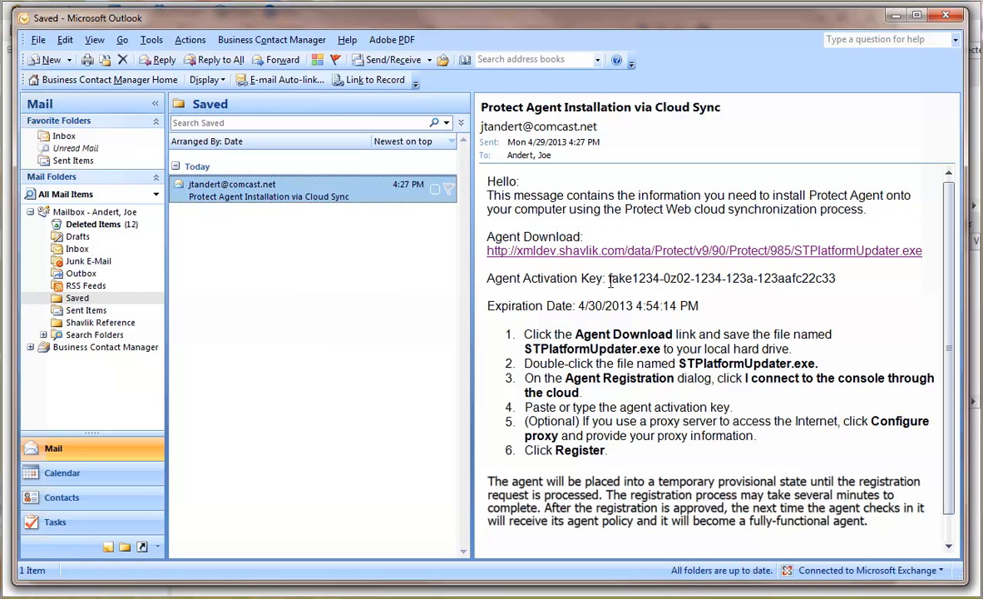
drag(608, 278, 835, 278)
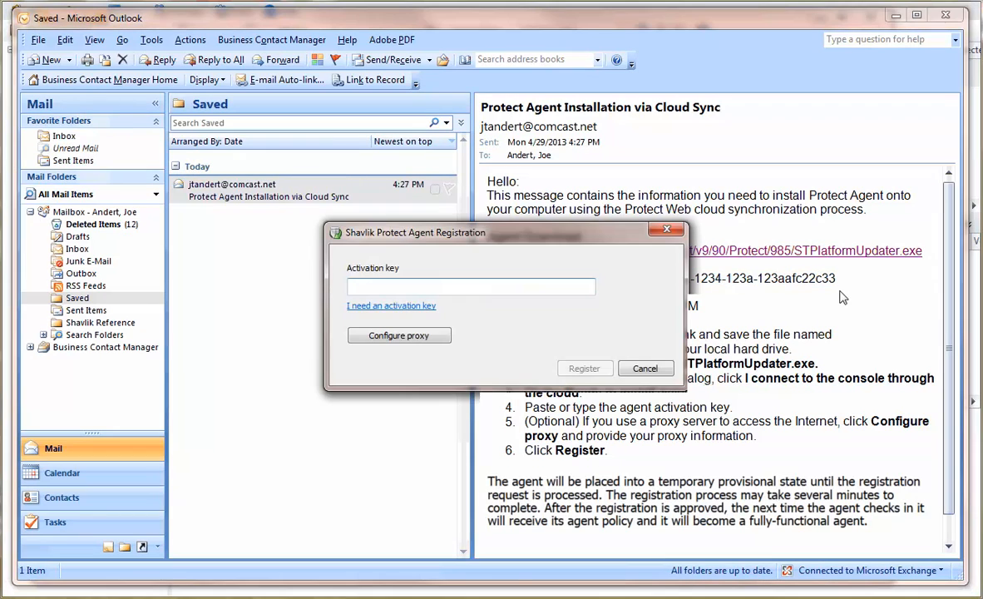
mouse_move(507, 347)
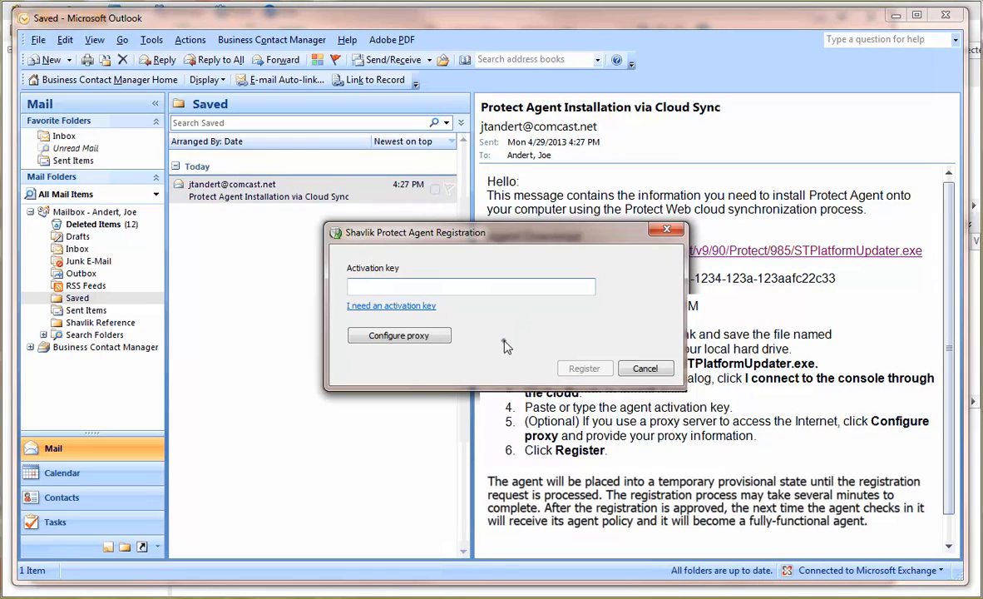
text(fake1234-0z02-1234-123a-123aafc22c33)
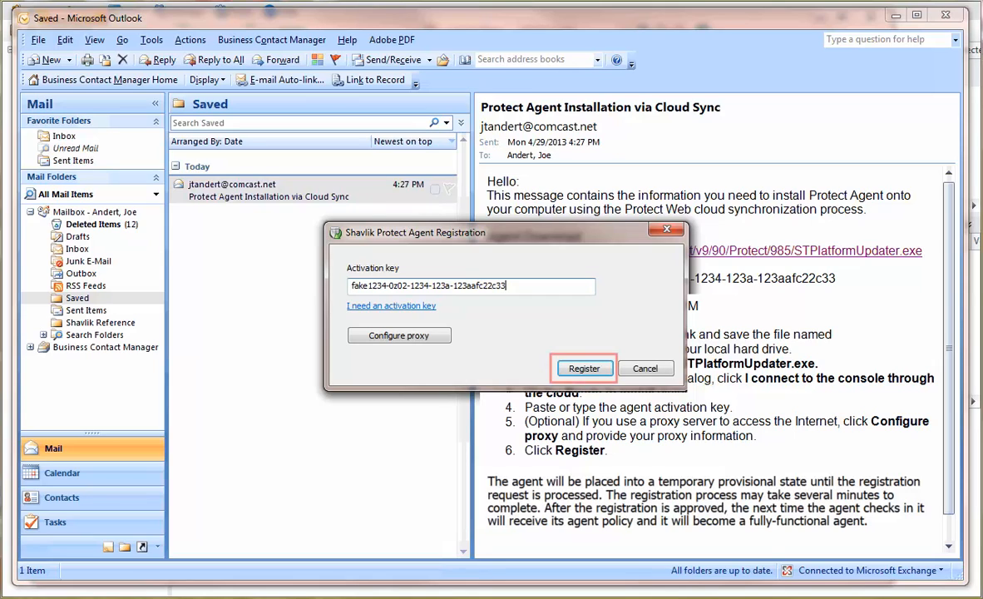